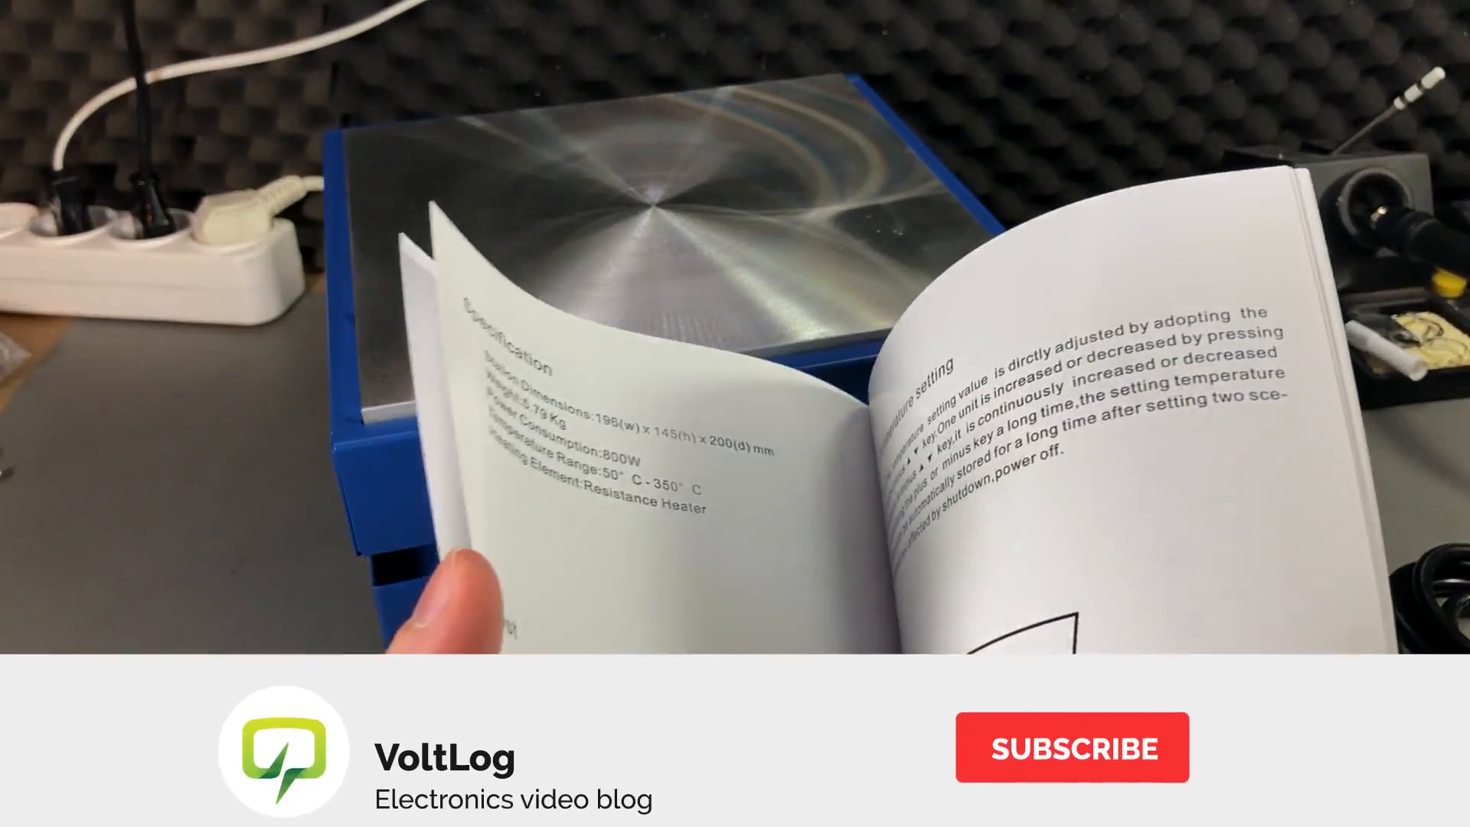
click(1072, 747)
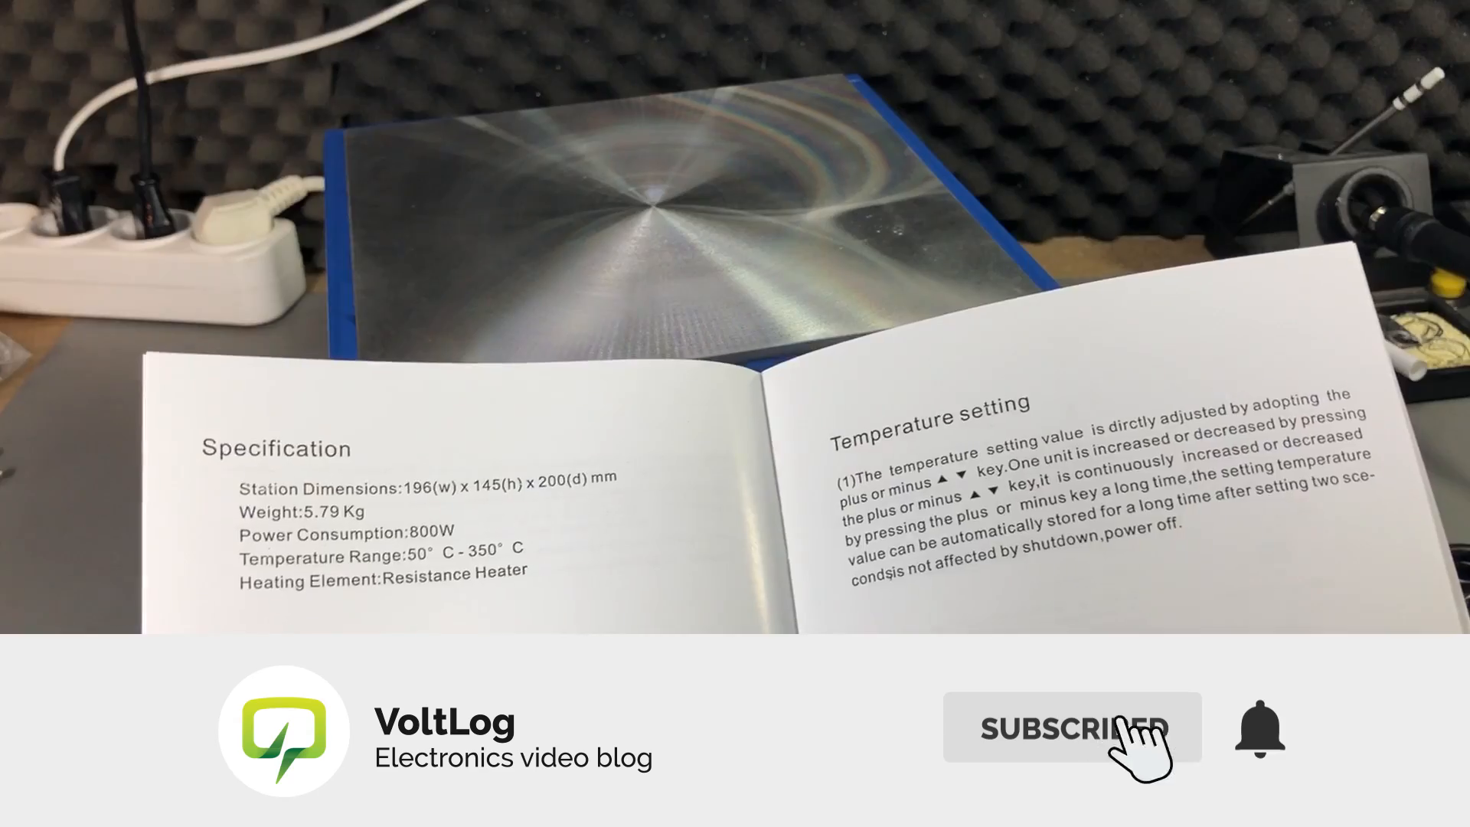